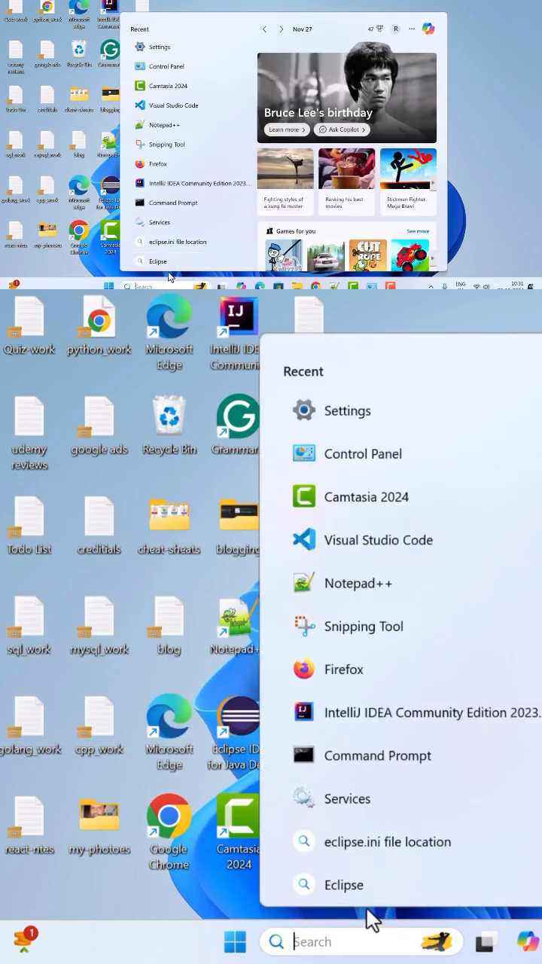
- Search 'settings' from Start and launch the Settings app
type("settings")
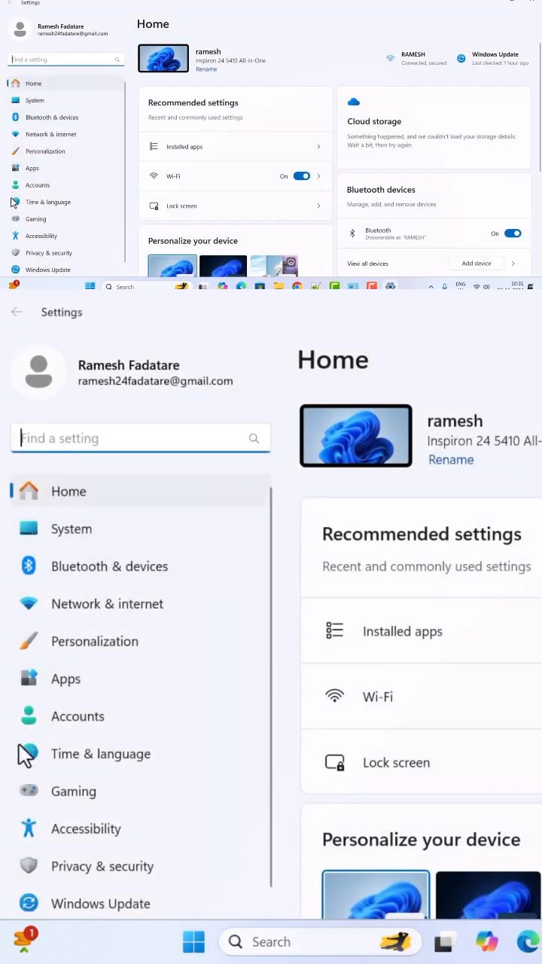
- Go to Accounts > Your info to reach the profile photo options
left_click(78, 716)
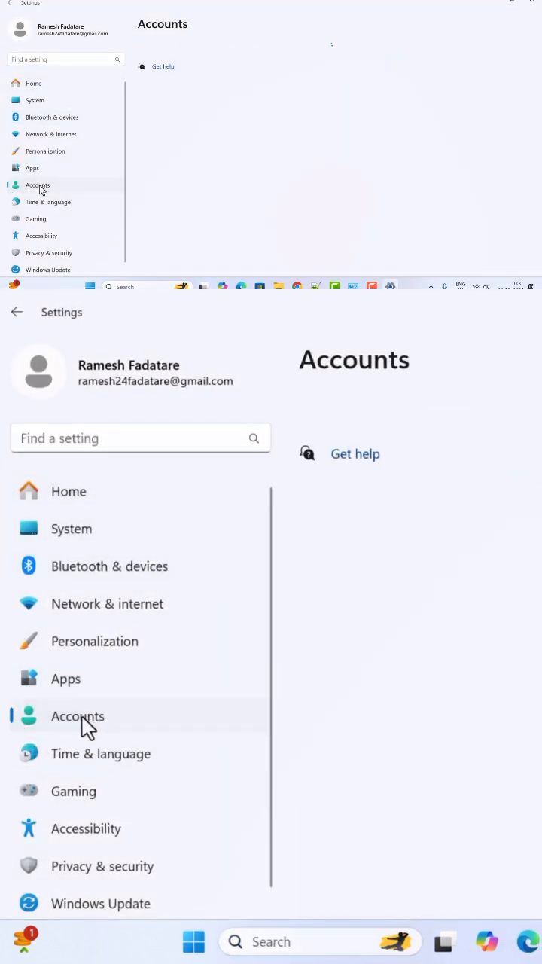
scroll("down", 3)
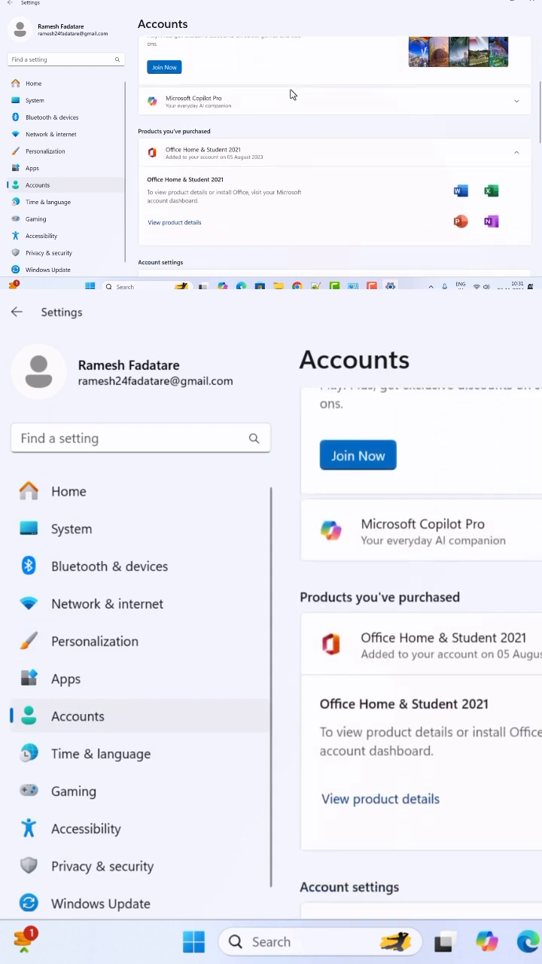
scroll("down", 3)
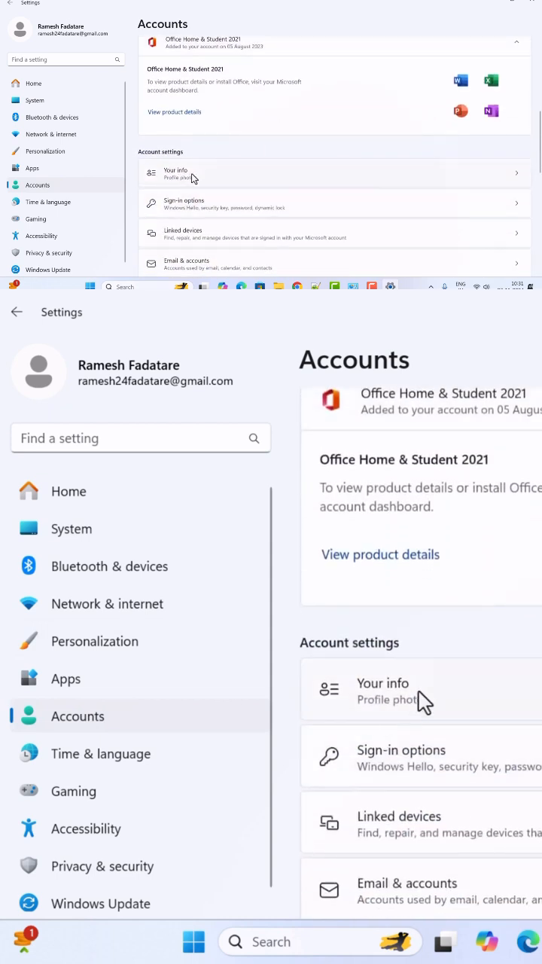
left_click(383, 689)
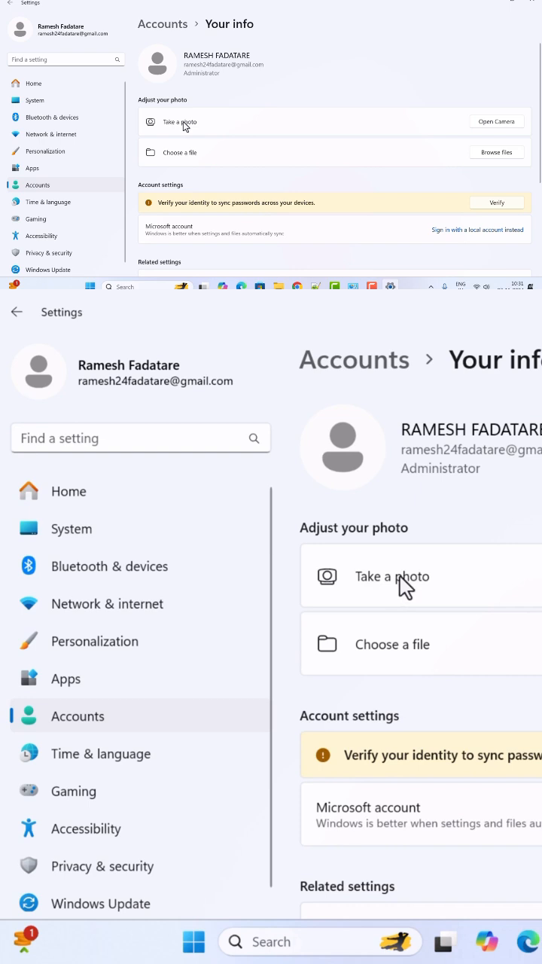
mouse_move(418, 633)
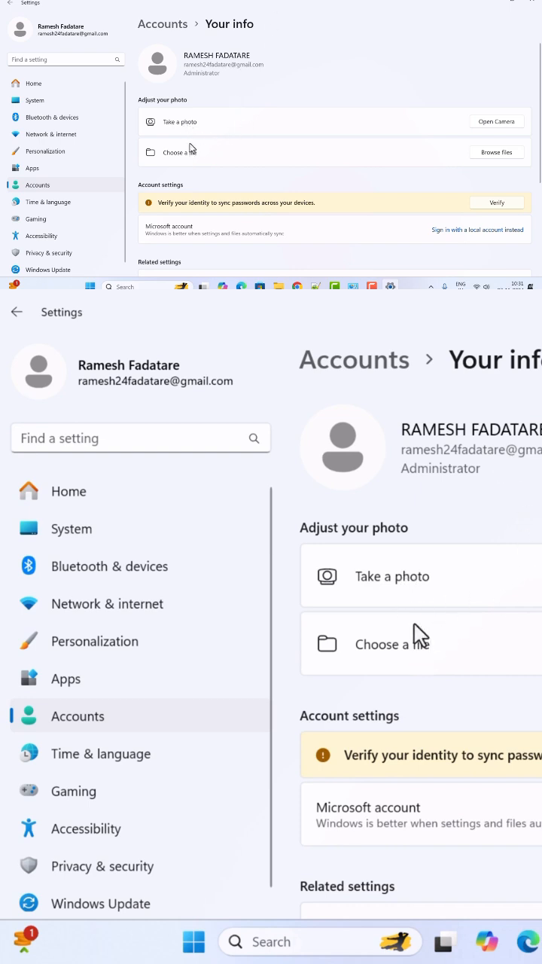
mouse_move(397, 645)
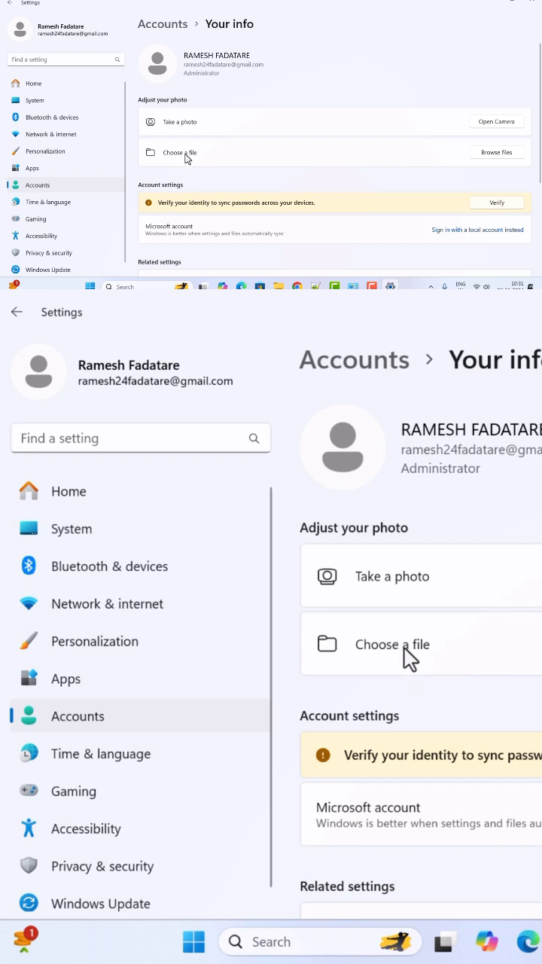
mouse_move(452, 684)
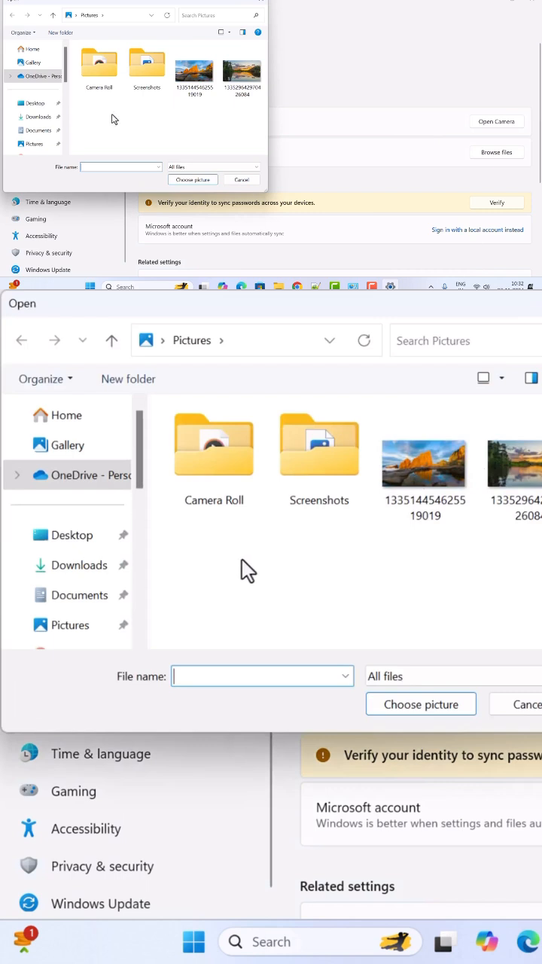
- Choose the first image in Desktop > my-photoes as the account profile picture
left_click(72, 535)
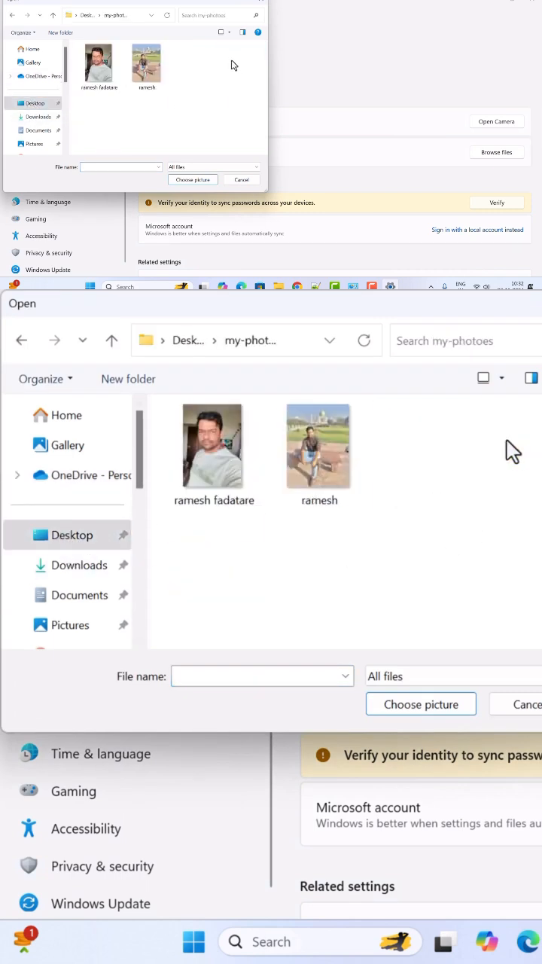
left_click(212, 444)
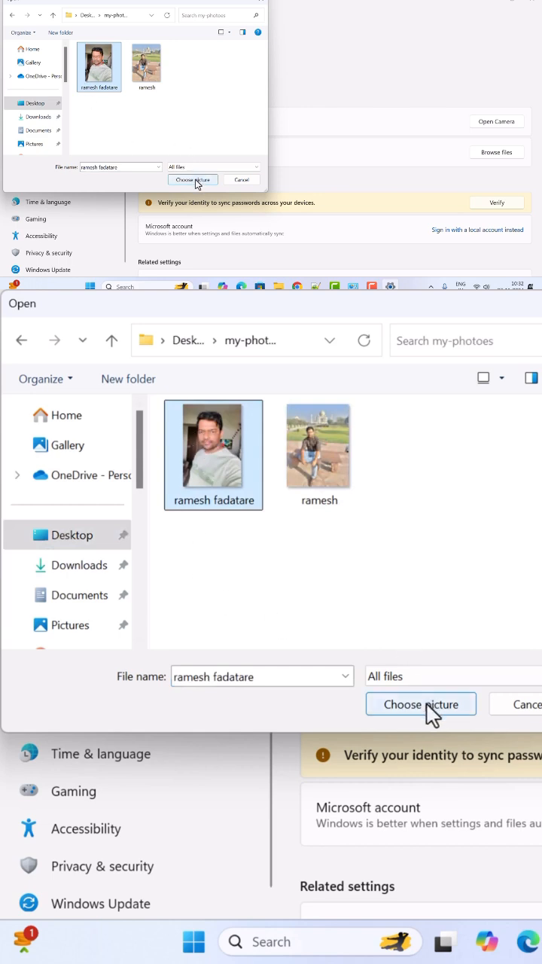
left_click(421, 704)
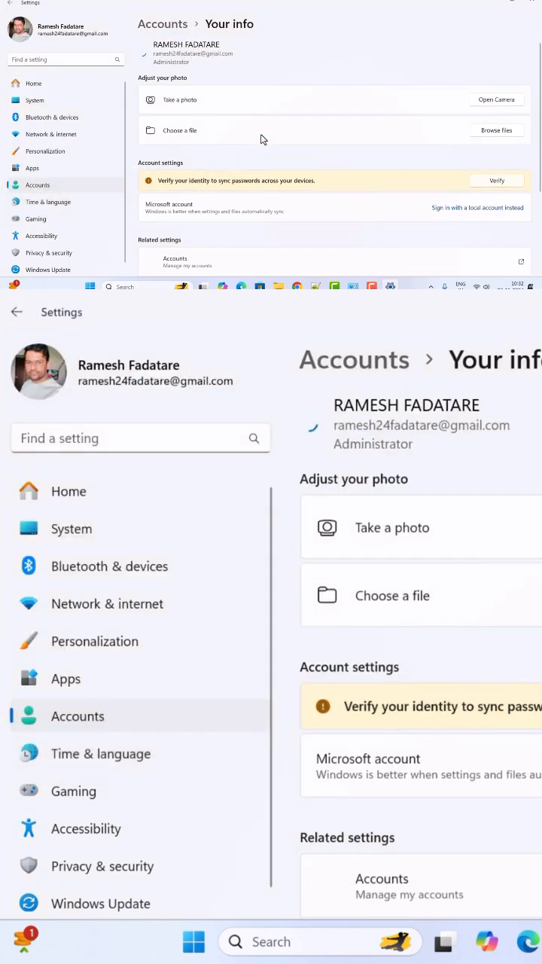